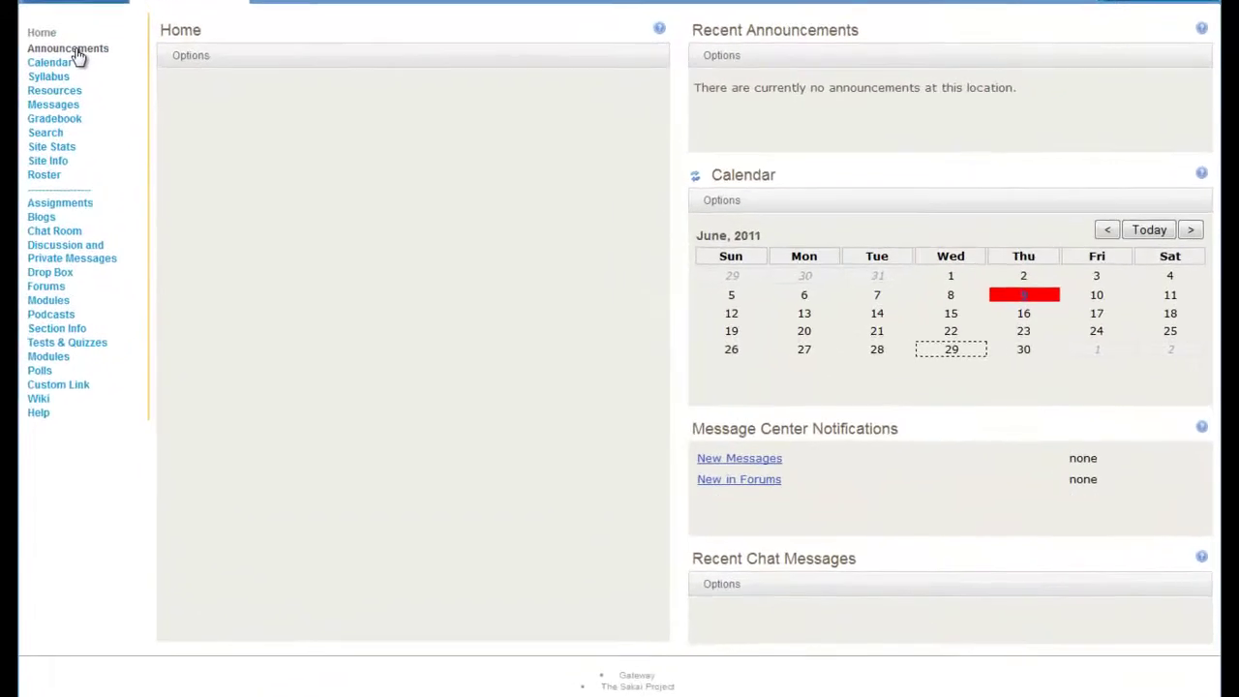
Go to the site's Announcements tool and bring up its Permissions page
{"action": "left_click", "coordinate": [68, 48]}
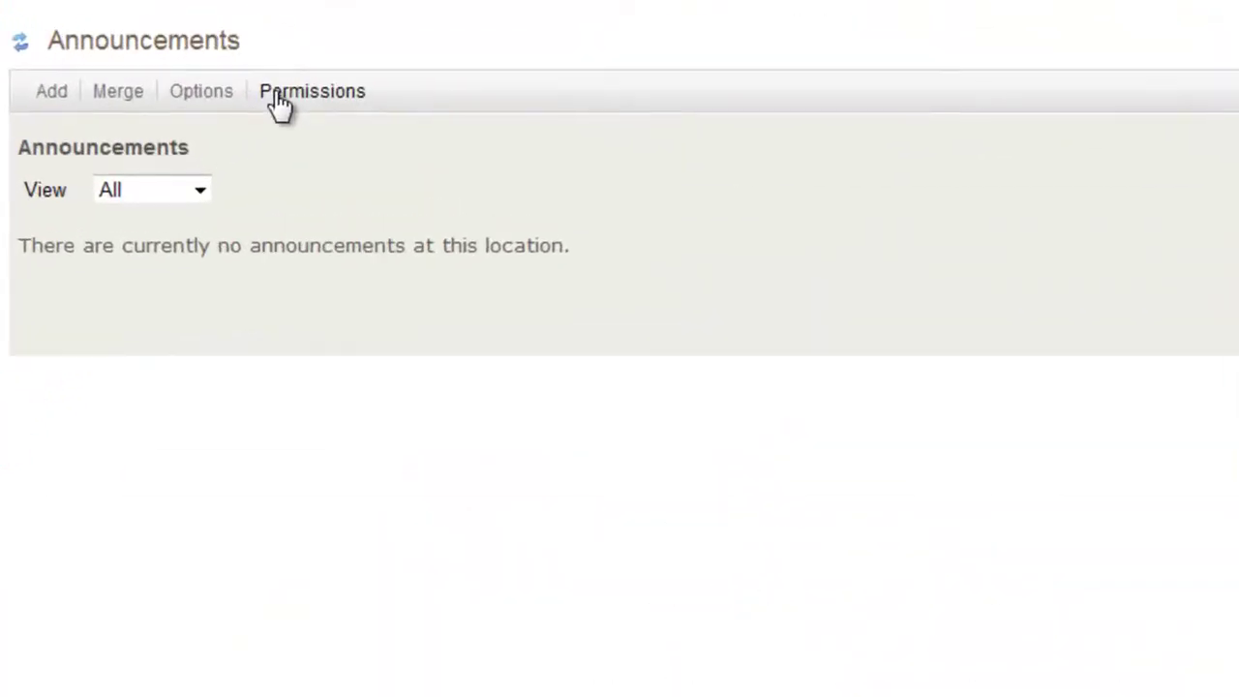
{"action": "left_click", "coordinate": [311, 91]}
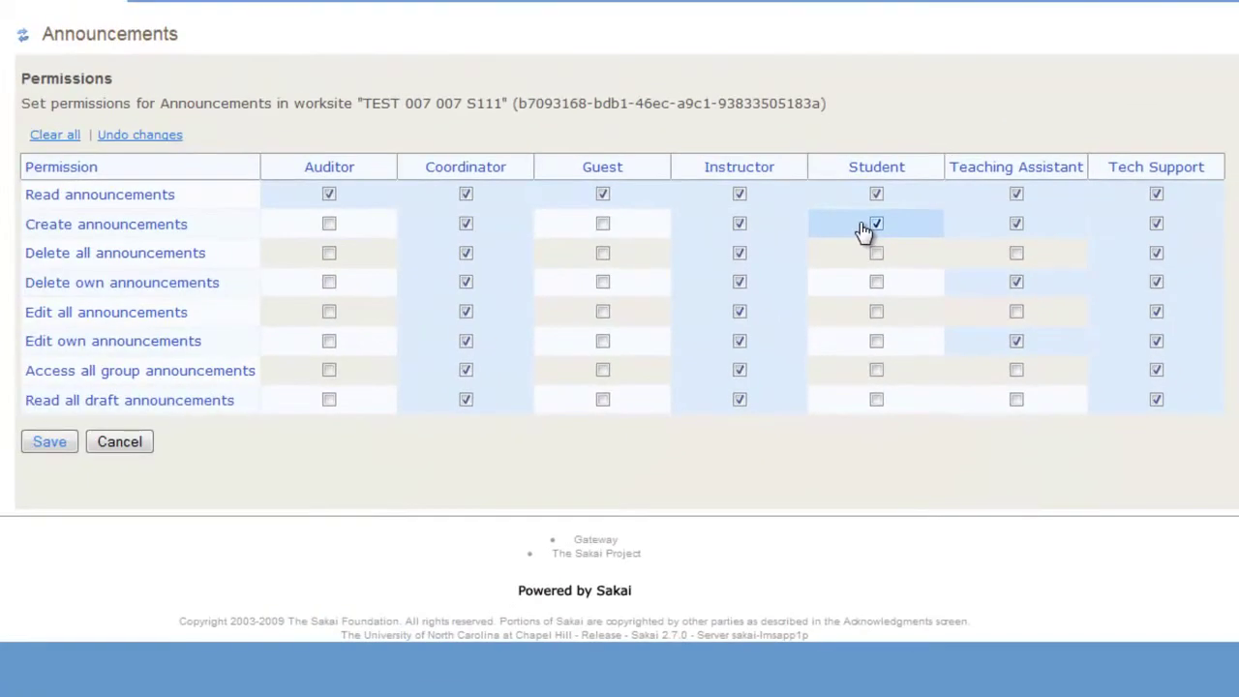
Grant the Student role Create announcements, Delete own announcements and Edit own announcements
{"action": "left_click", "coordinate": [875, 225]}
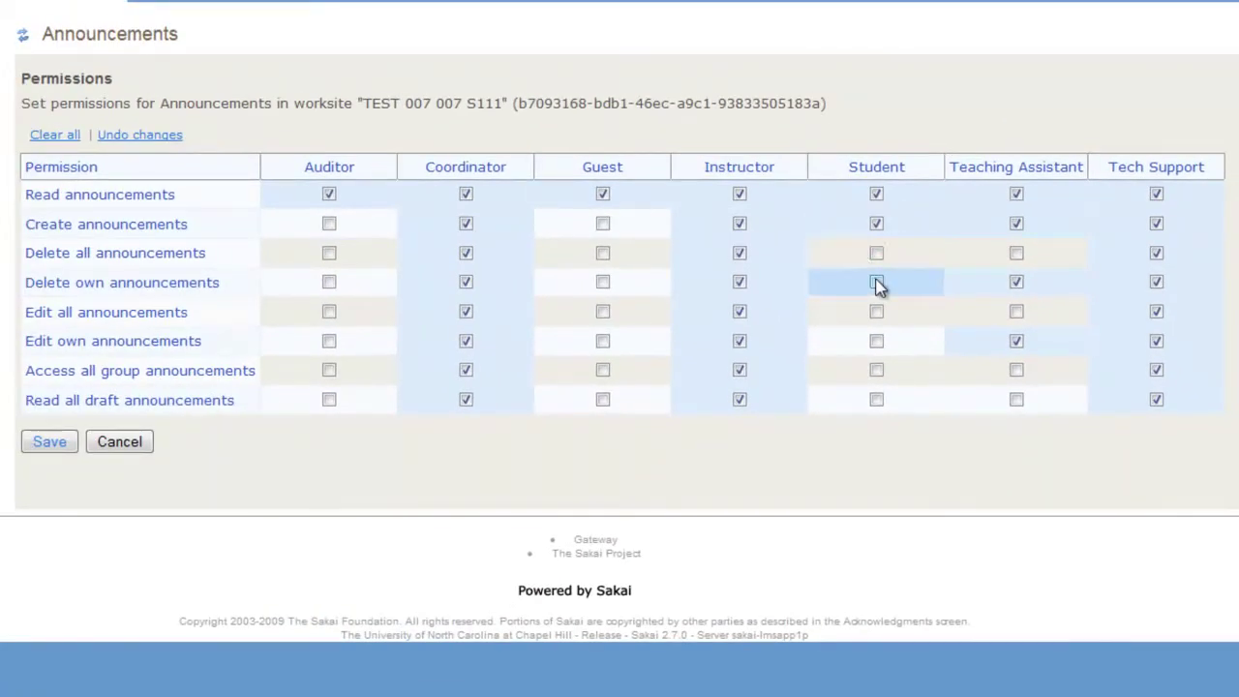
{"action": "left_click", "coordinate": [874, 283]}
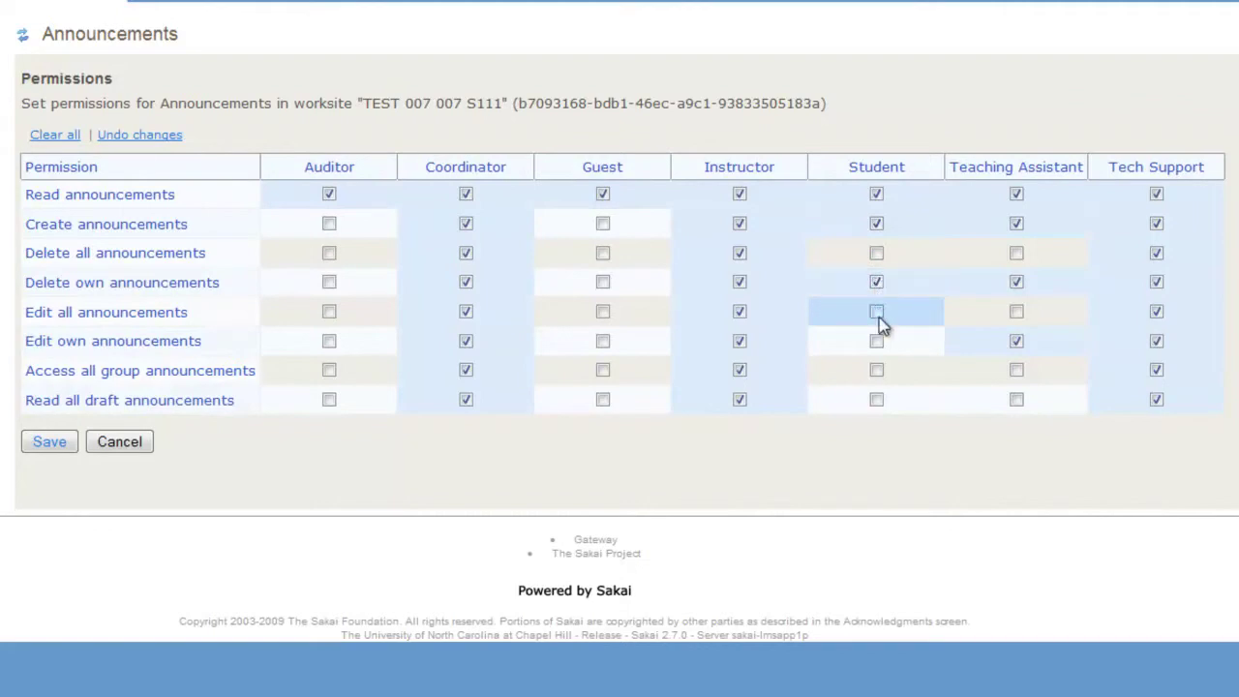
{"action": "left_click", "coordinate": [875, 341]}
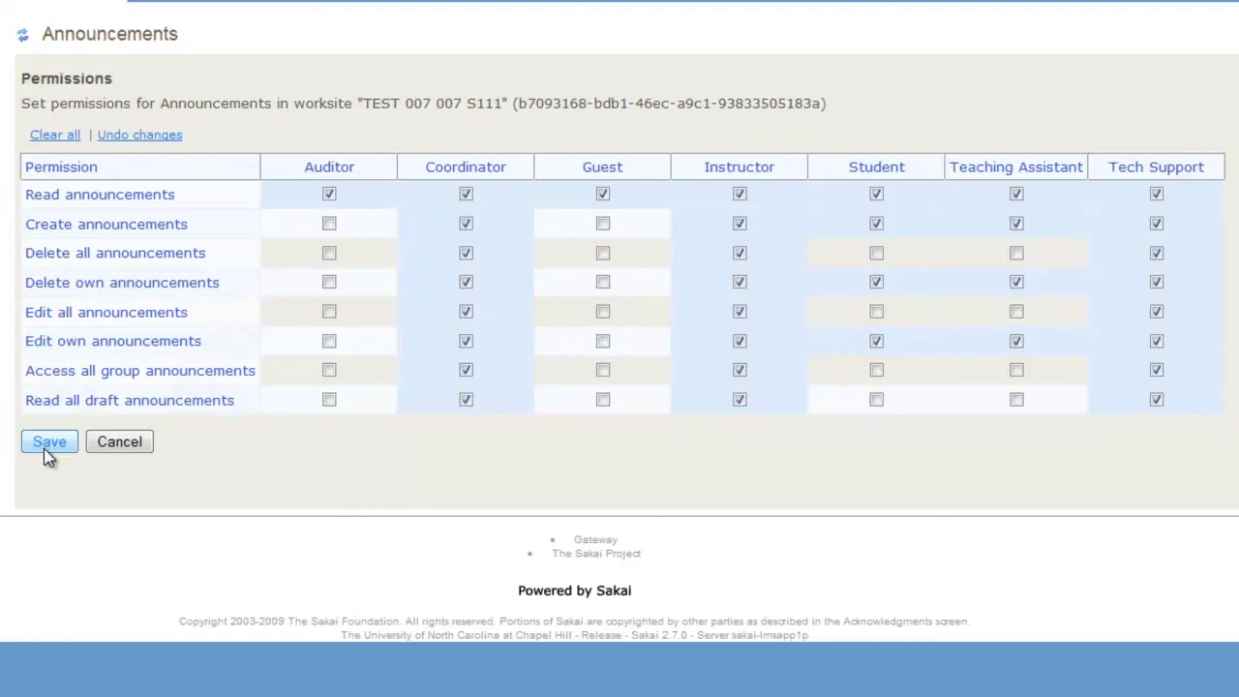
Save the permission changes and view the site as a Student to confirm adding announcements is offered
{"action": "left_click", "coordinate": [49, 441]}
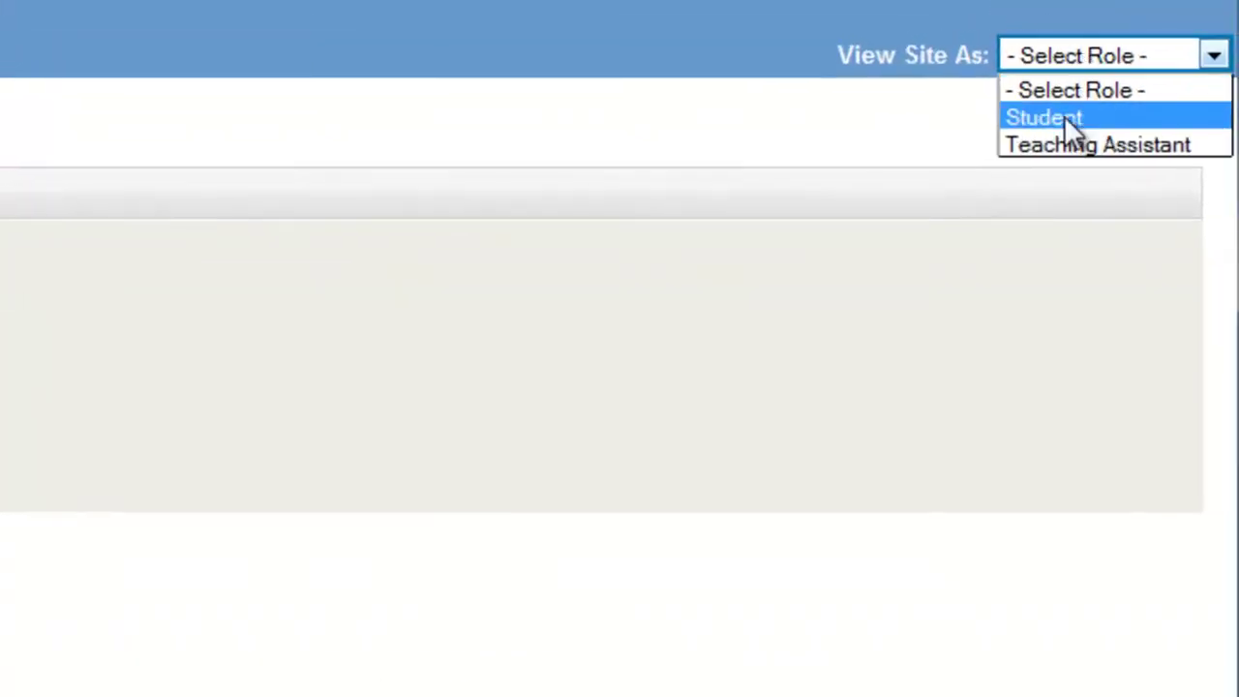
{"action": "left_click", "coordinate": [1043, 118]}
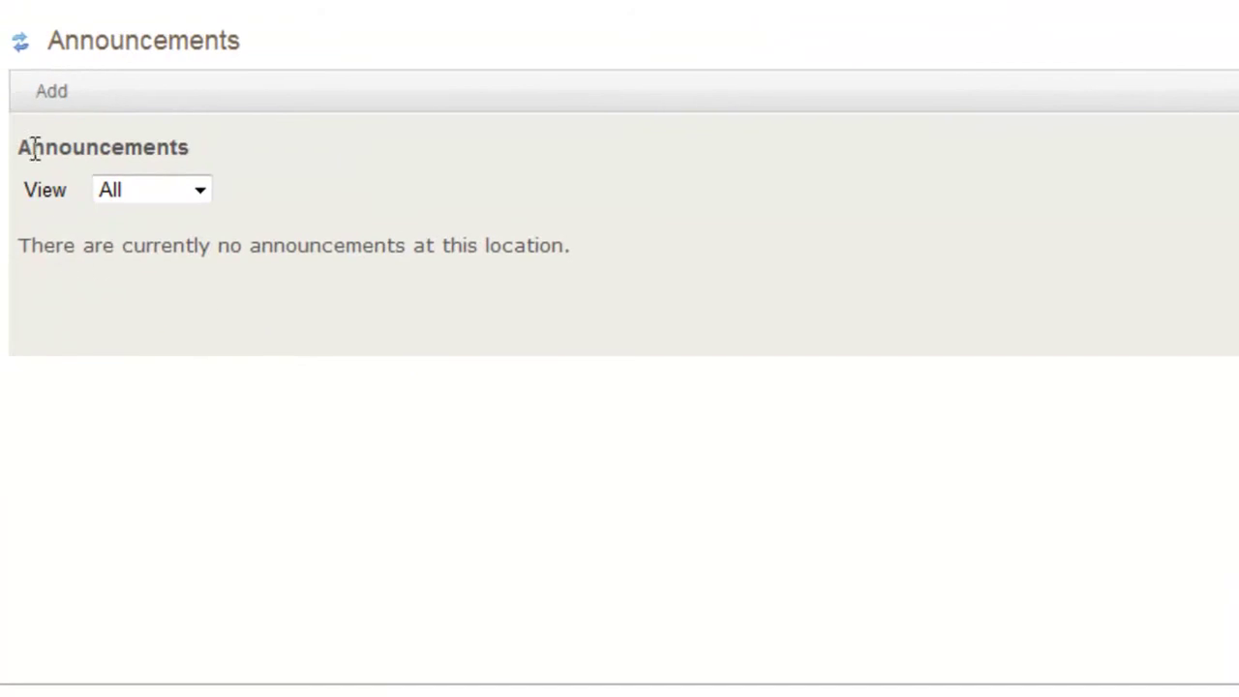